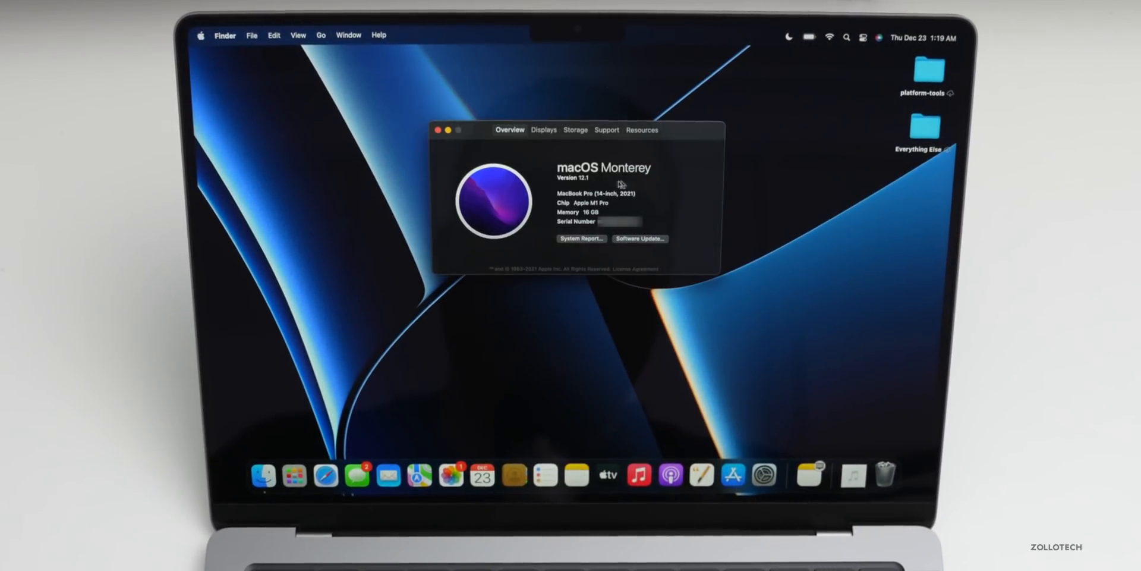
{"action": "mouse_move", "coordinate": [662, 183]}
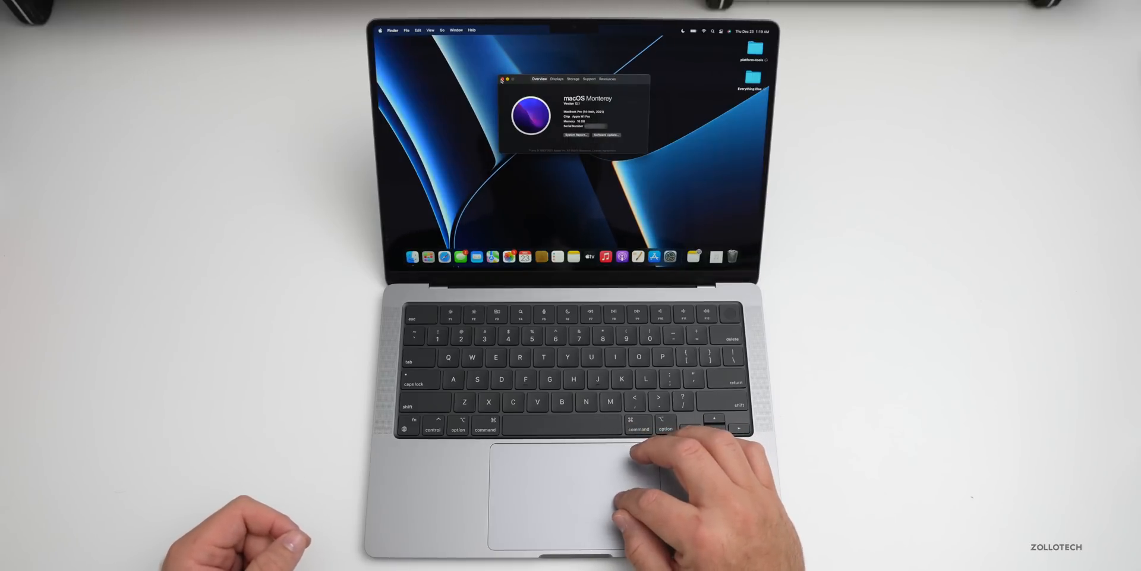
- Launch Erase All Content and Settings from the System Preferences menu, reaching the admin password prompt
{"action": "left_click", "coordinate": [503, 79]}
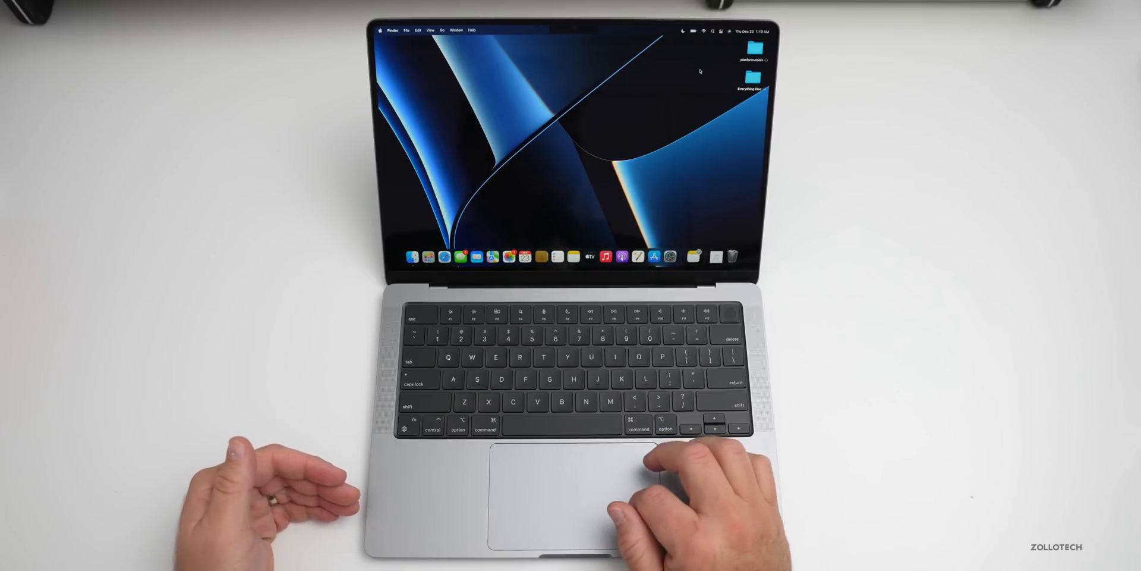
{"action": "mouse_move", "coordinate": [668, 256]}
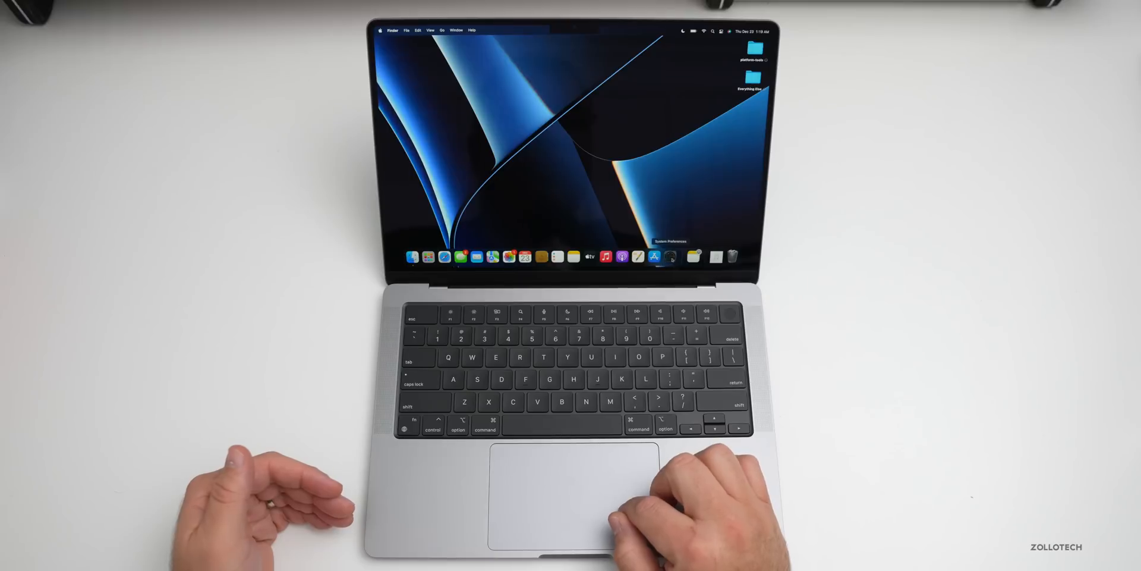
{"action": "left_click", "coordinate": [683, 256]}
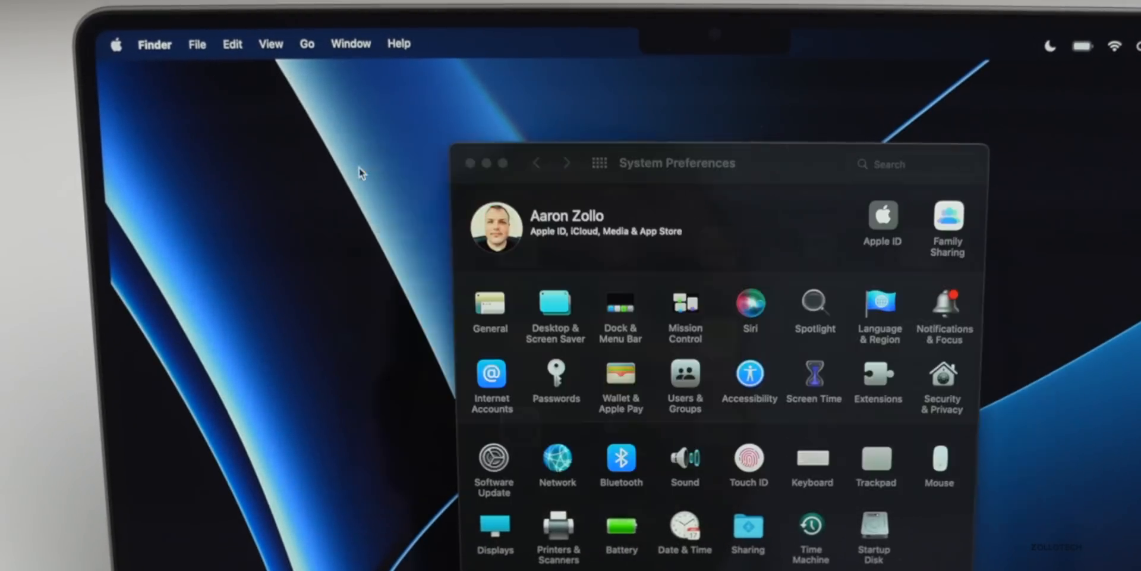
{"action": "left_click", "coordinate": [913, 163]}
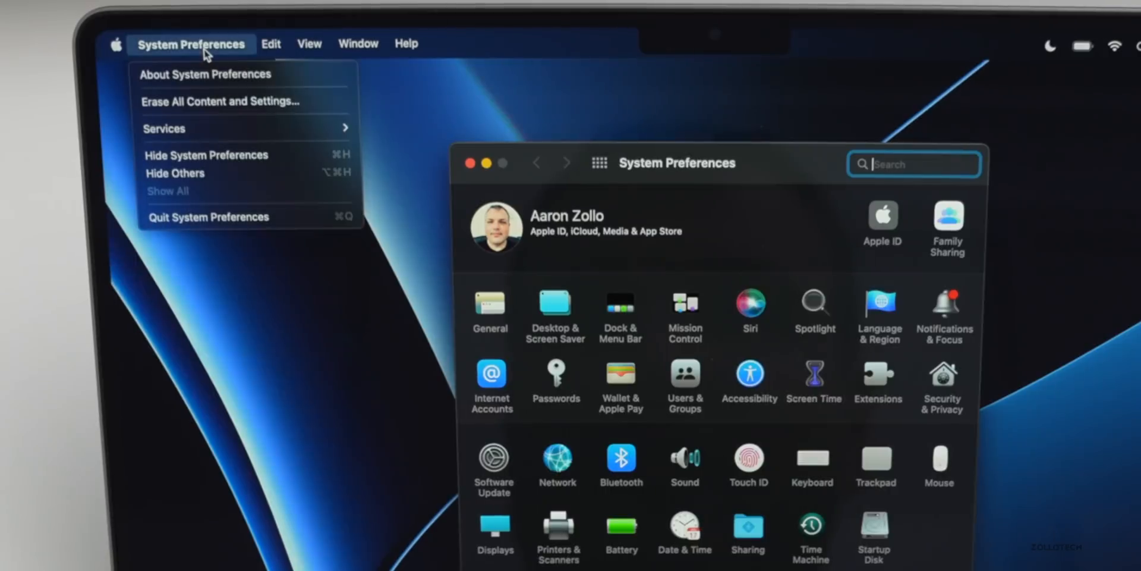
{"action": "mouse_move", "coordinate": [219, 101]}
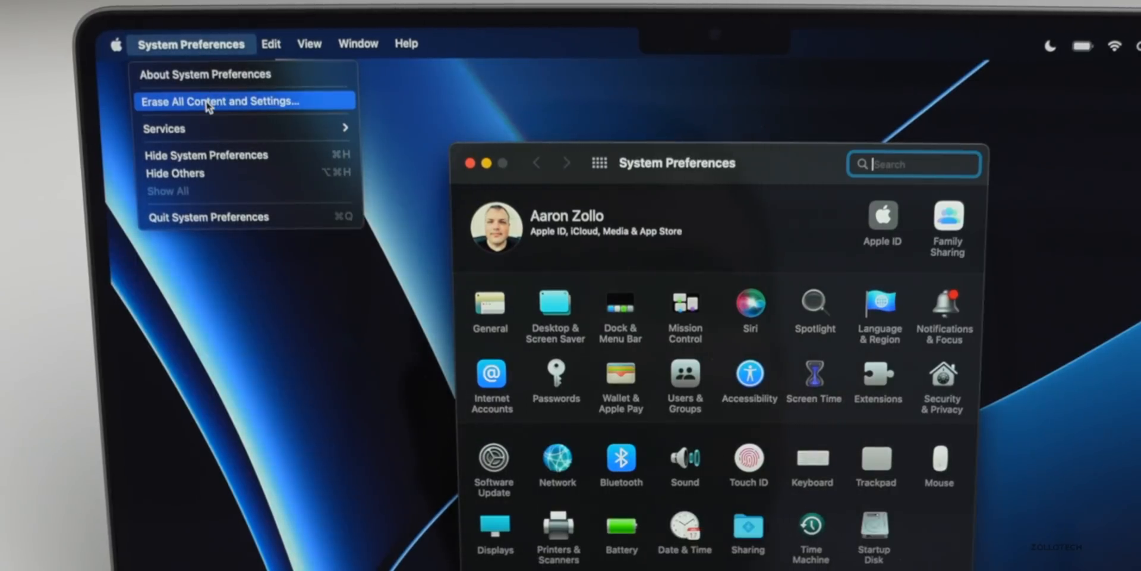
{"action": "left_click", "coordinate": [221, 101]}
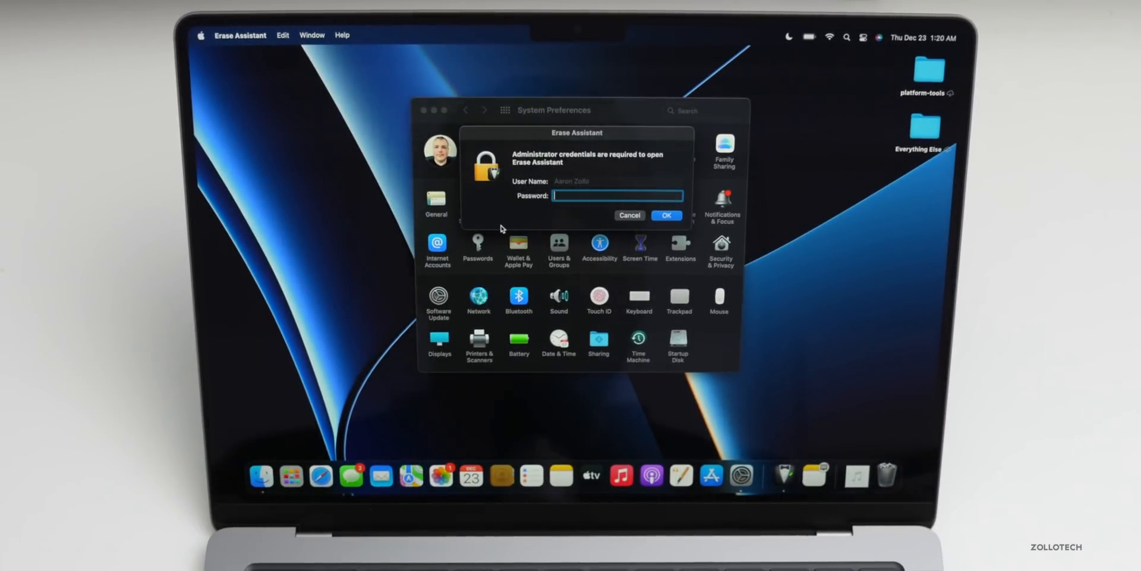
- Submit the administrator password so Erase Assistant lists what erasing will remove
{"action": "left_click", "coordinate": [666, 215]}
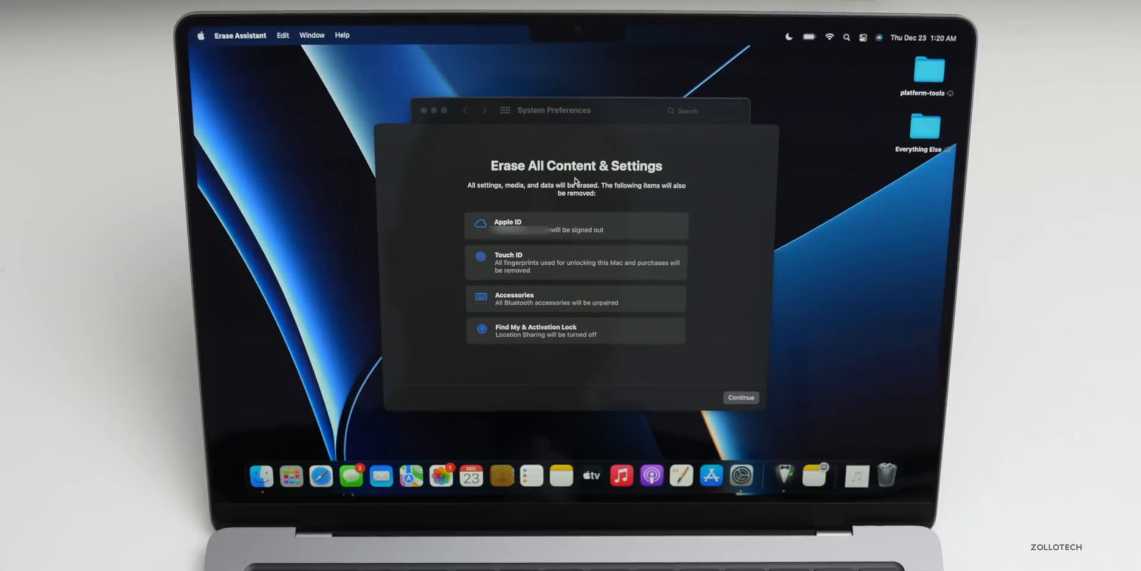
{"action": "mouse_move", "coordinate": [533, 200]}
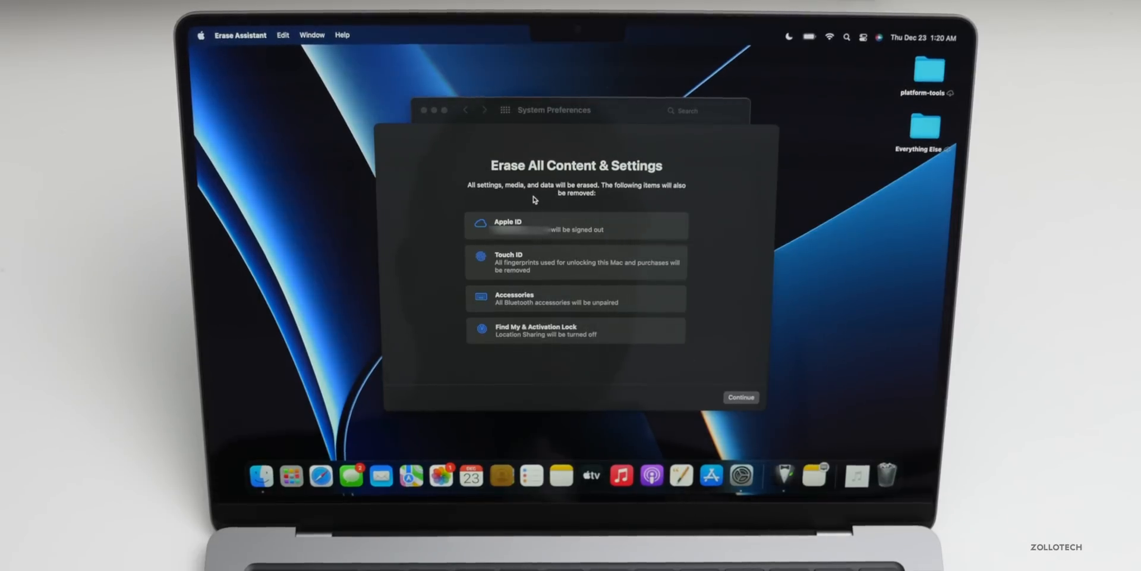
{"action": "mouse_move", "coordinate": [614, 202]}
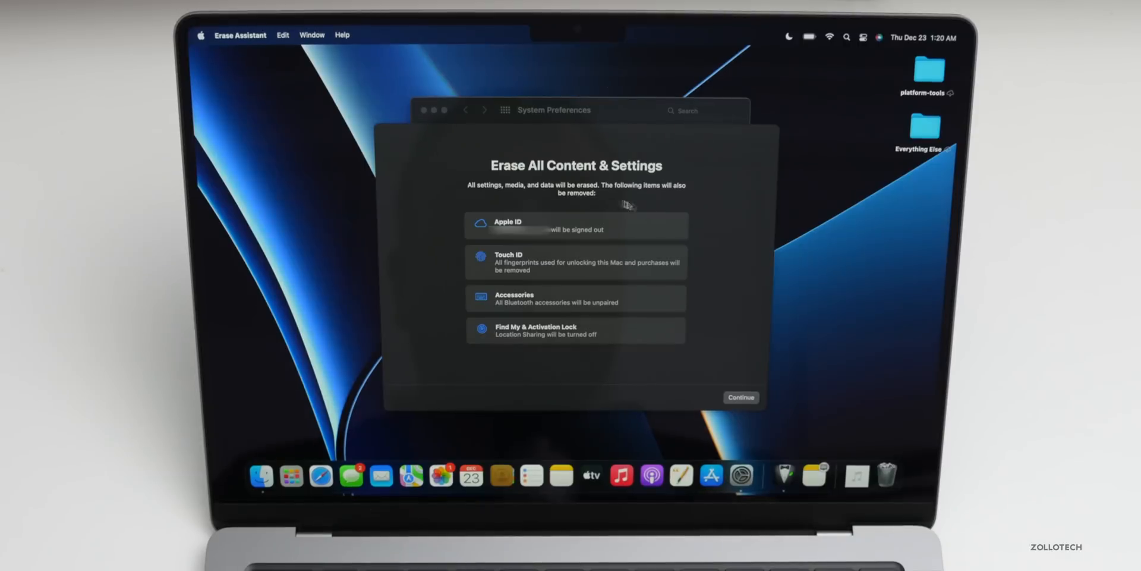
{"action": "mouse_move", "coordinate": [628, 251]}
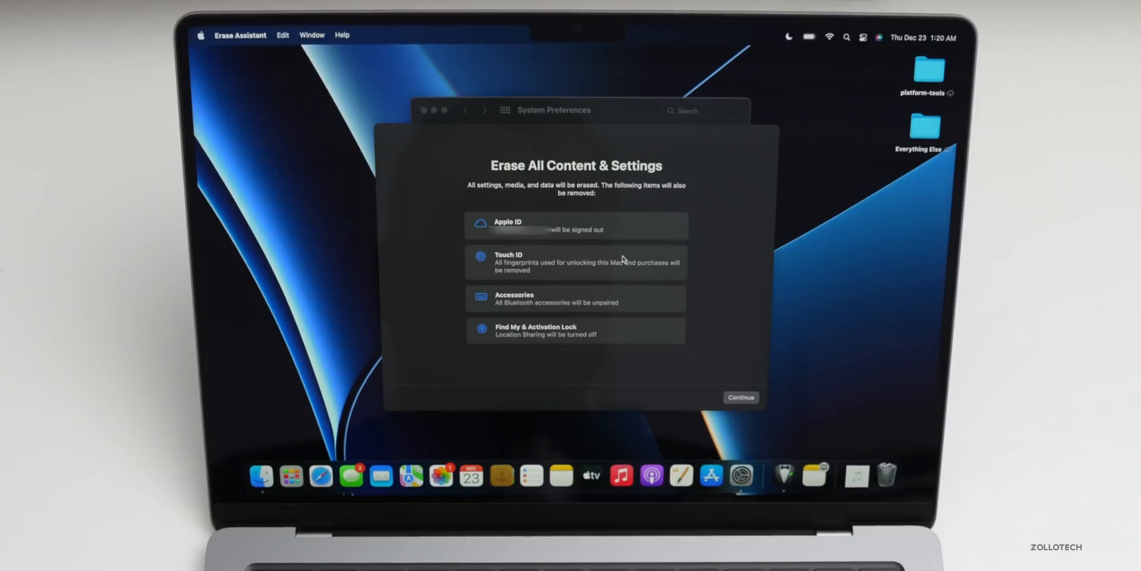
{"action": "mouse_move", "coordinate": [590, 297]}
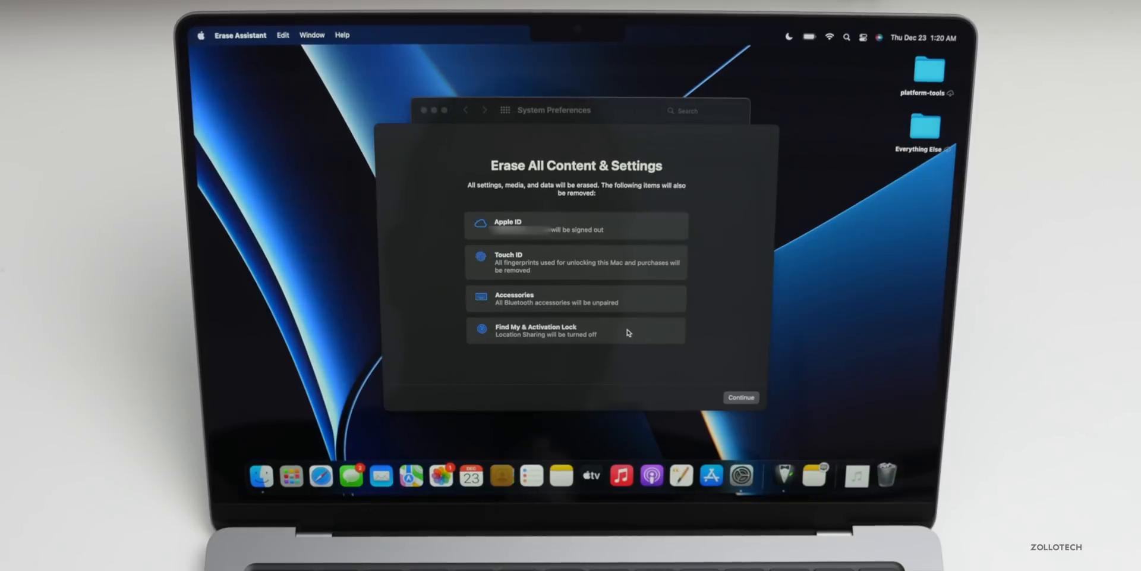
{"action": "mouse_move", "coordinate": [721, 355]}
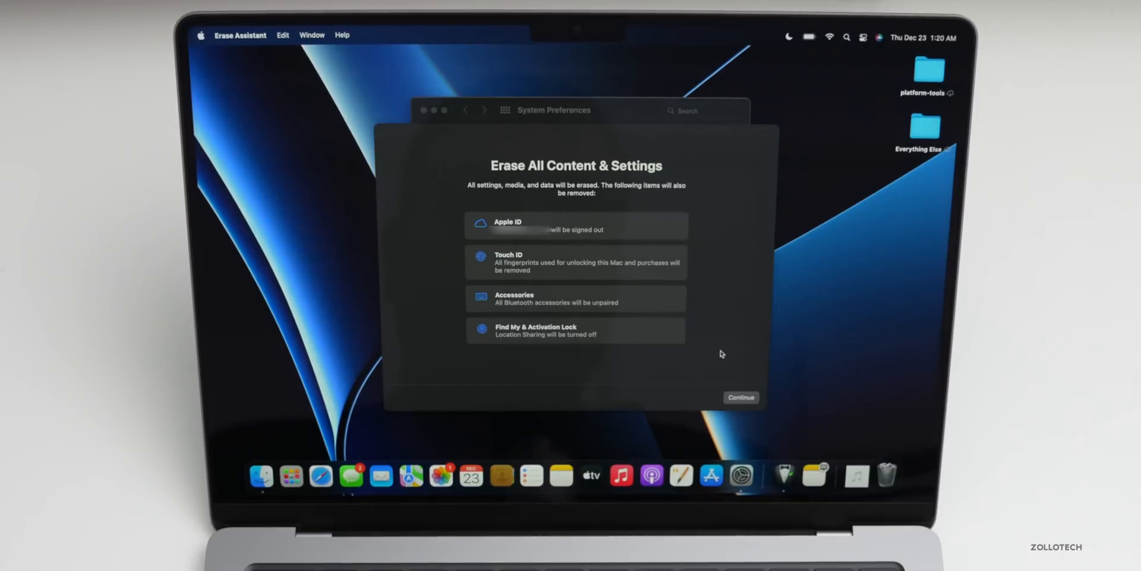
{"action": "mouse_move", "coordinate": [719, 377]}
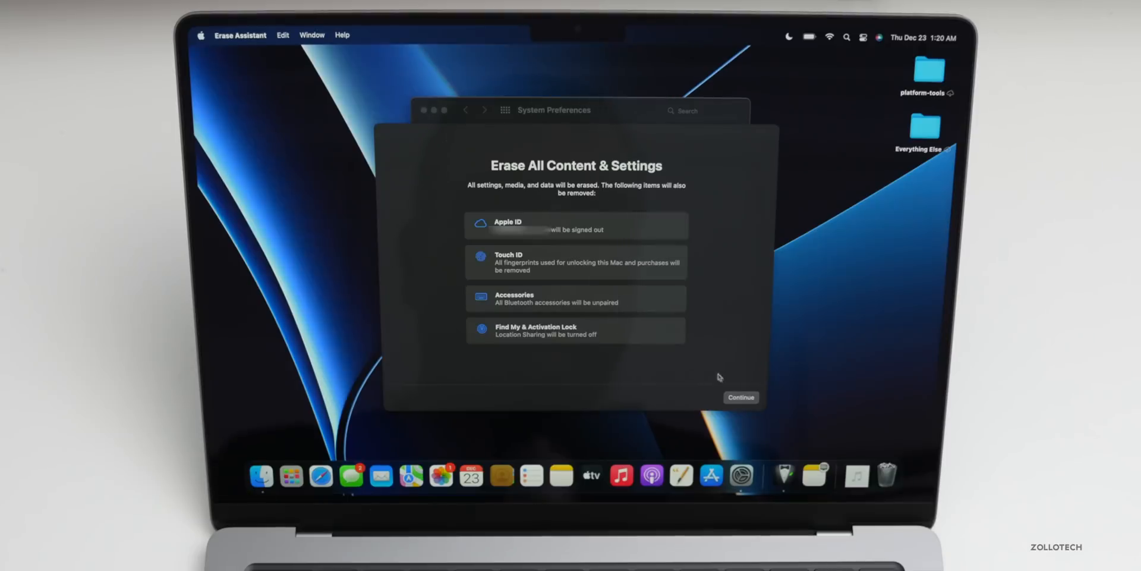
- Continue past the removal list and submit the Apple ID password to sign out
{"action": "left_click", "coordinate": [740, 397]}
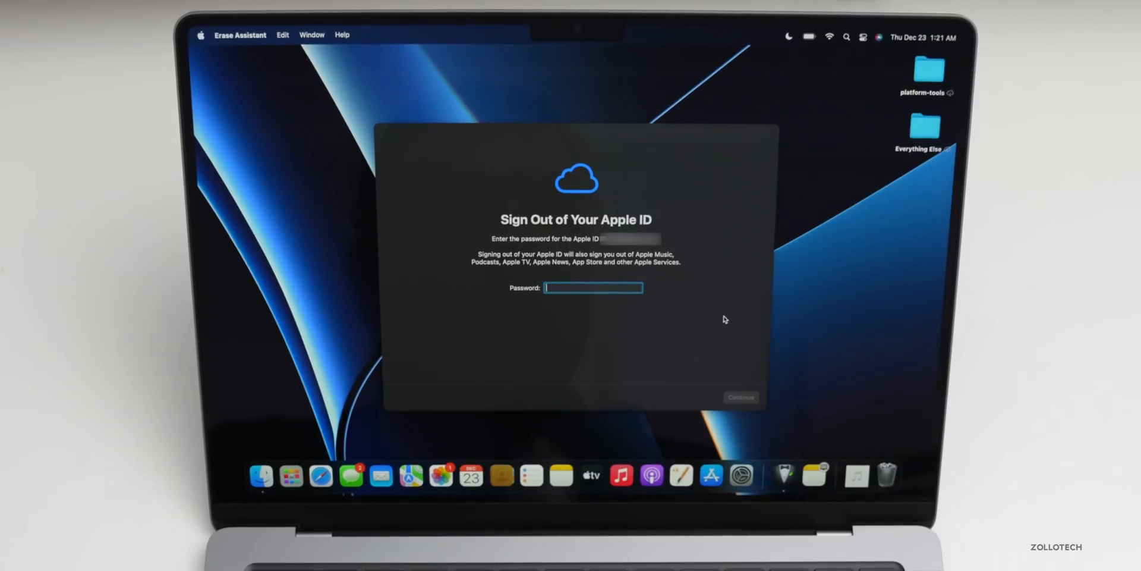
{"action": "mouse_move", "coordinate": [832, 45]}
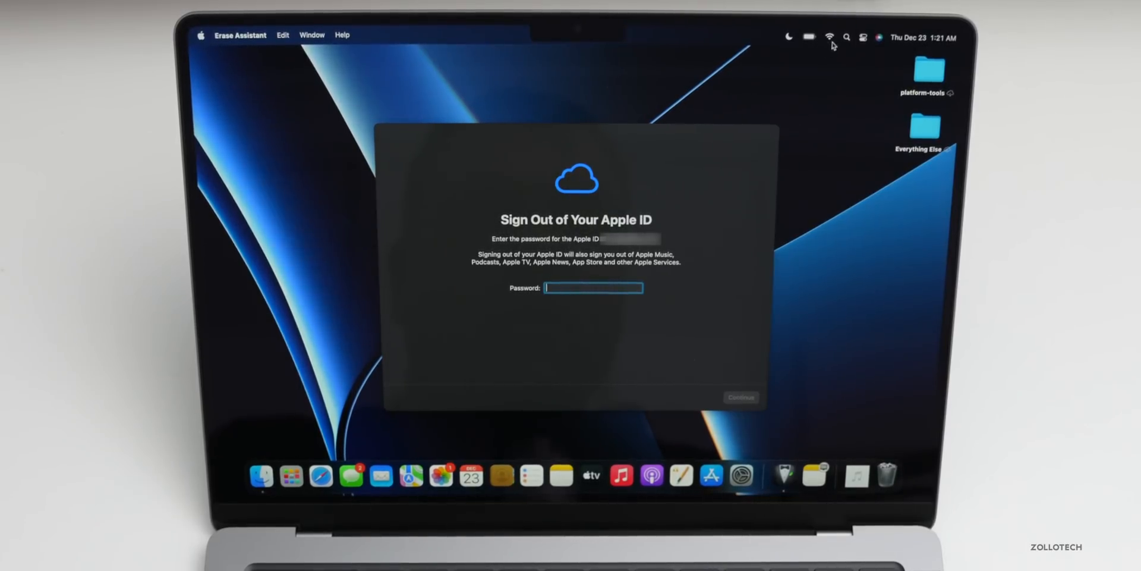
{"action": "mouse_move", "coordinate": [630, 325]}
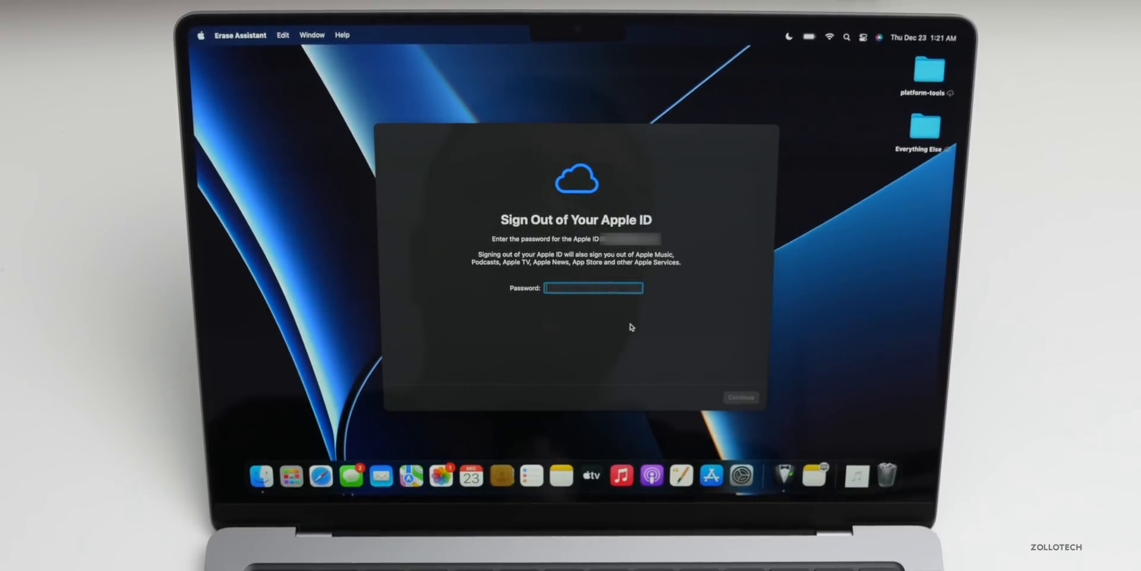
{"action": "mouse_move", "coordinate": [650, 300]}
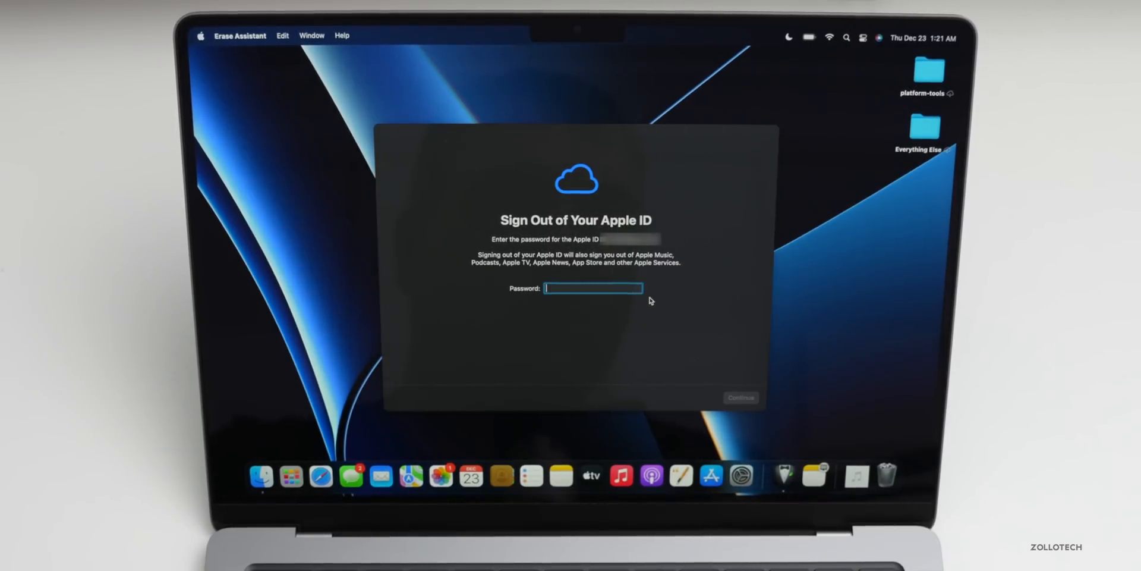
{"action": "left_click", "coordinate": [741, 397]}
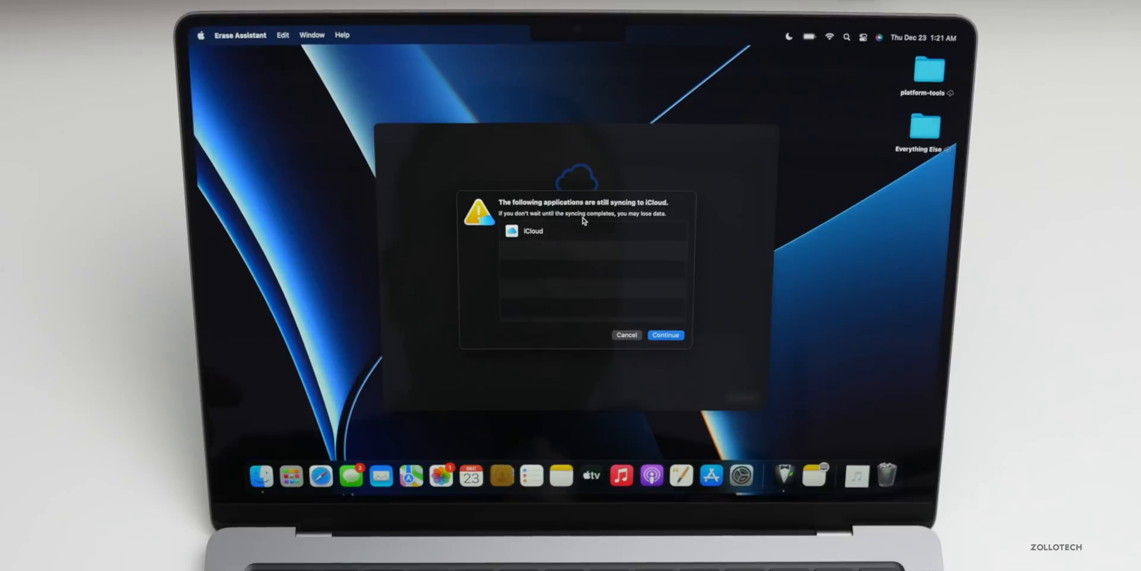
{"action": "mouse_move", "coordinate": [592, 231]}
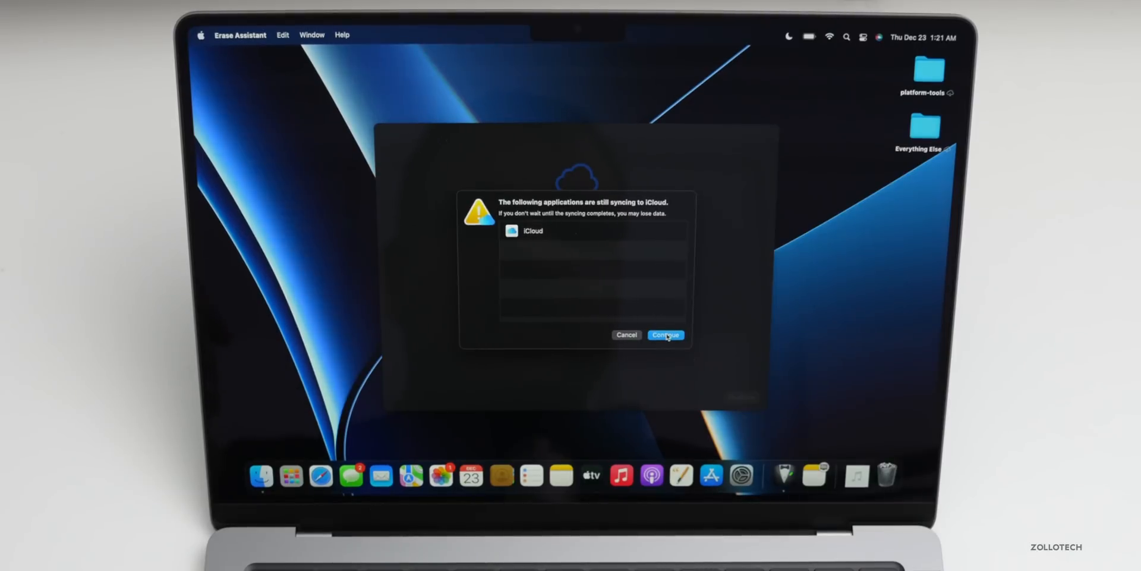
- Continue past the iCloud syncing warning so the Mac erases and restarts to Language selection
{"action": "left_click", "coordinate": [663, 335]}
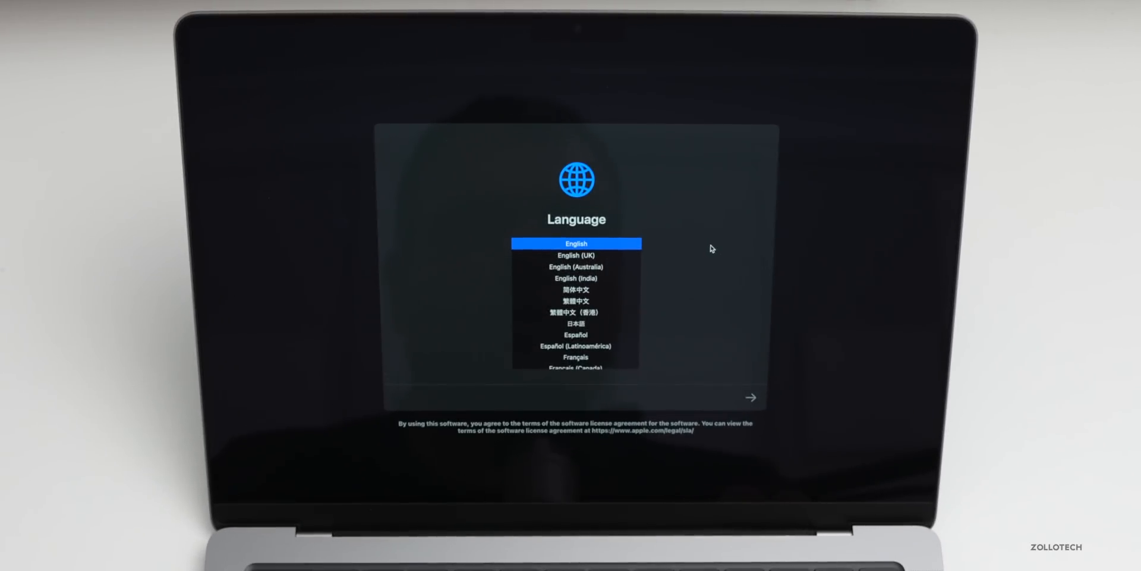
{"action": "mouse_move", "coordinate": [703, 305]}
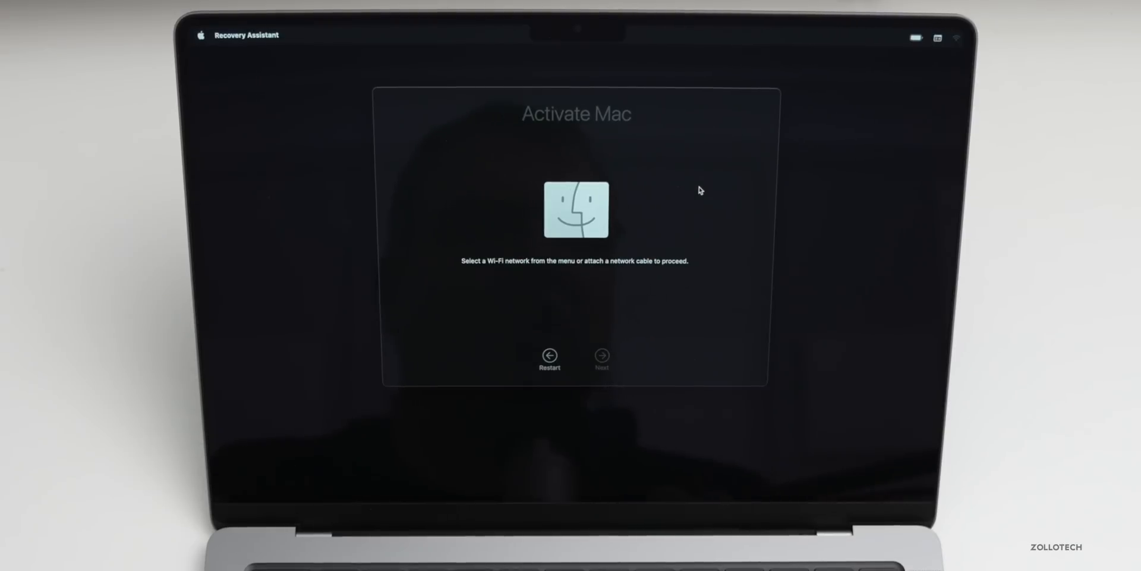
{"action": "mouse_move", "coordinate": [956, 40]}
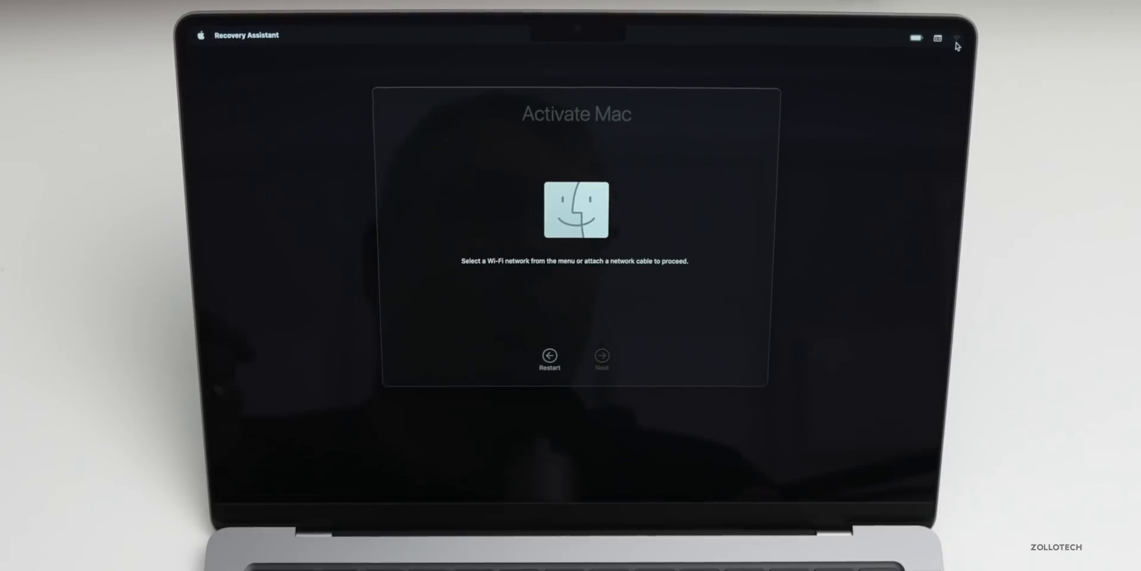
{"action": "mouse_move", "coordinate": [771, 82]}
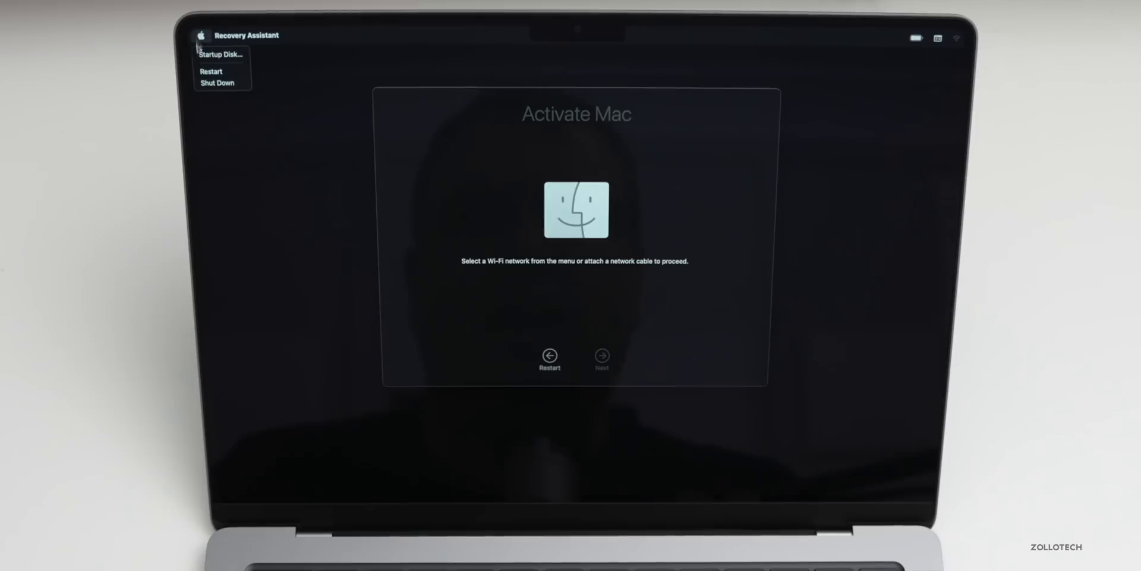
{"action": "mouse_move", "coordinate": [234, 126]}
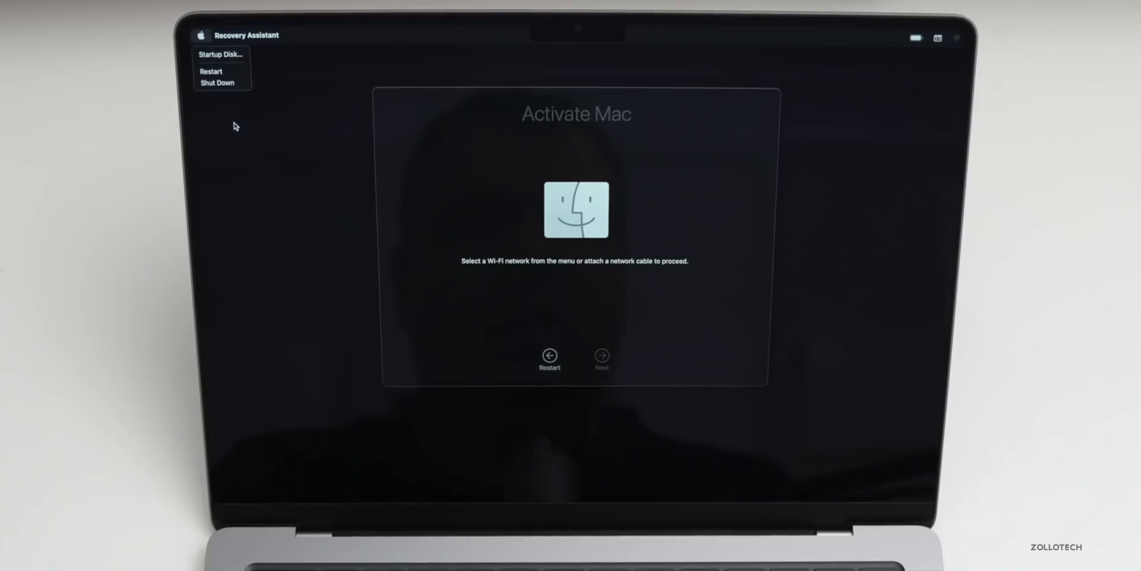
- Dismiss the restart and shutdown options on the Activate Mac screen
{"action": "left_click", "coordinate": [769, 215]}
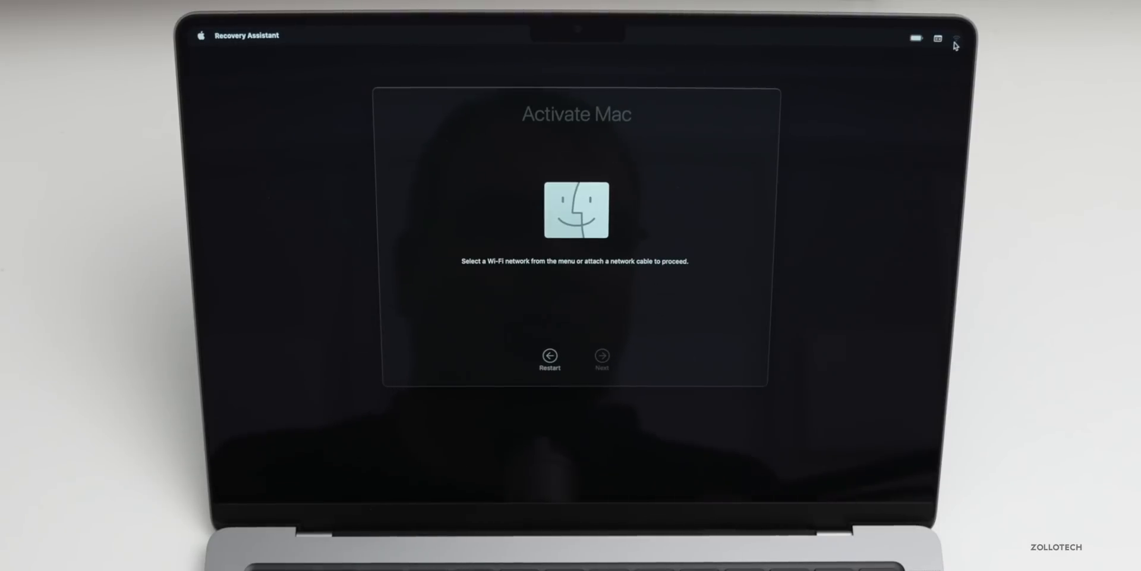
{"action": "mouse_move", "coordinate": [844, 122]}
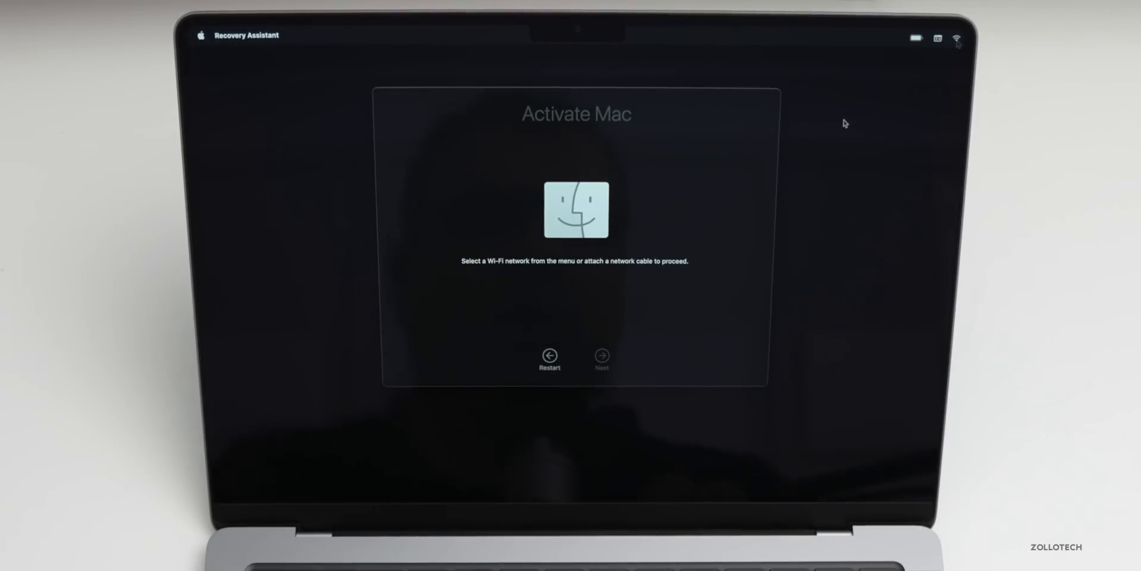
- Start online activation from the Activate Mac screen now that Wi‑Fi is connected
{"action": "left_click", "coordinate": [957, 38]}
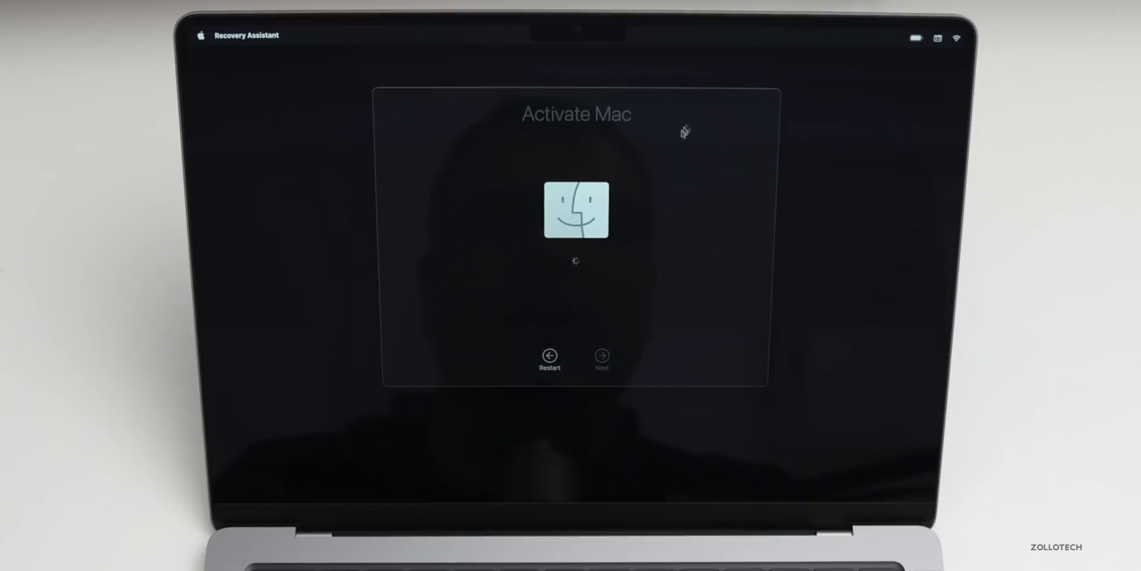
{"action": "mouse_move", "coordinate": [640, 217]}
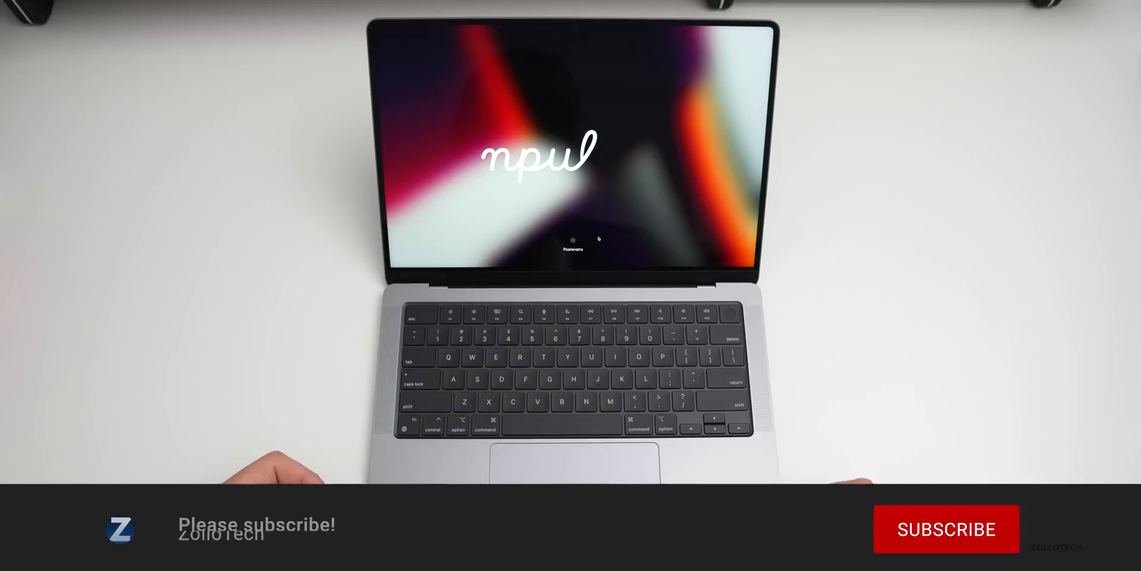
{"action": "left_click", "coordinate": [945, 529]}
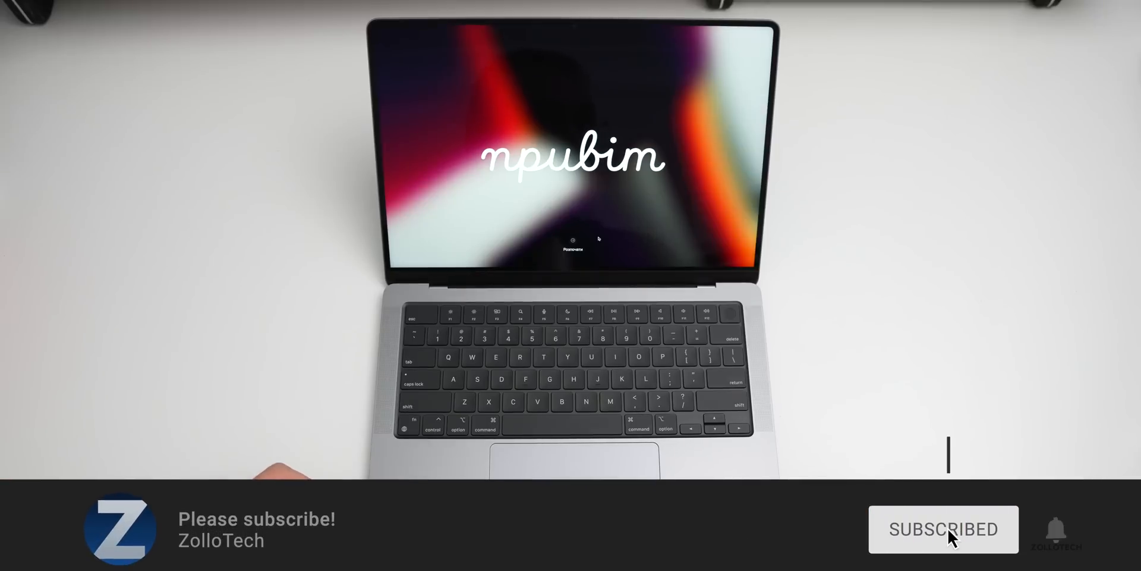